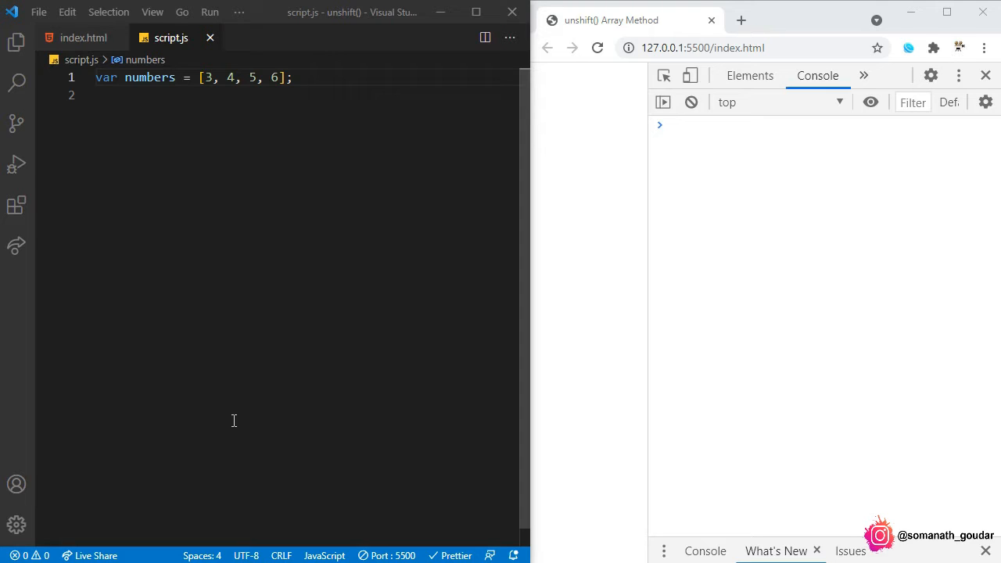
mouse_move(131, 167)
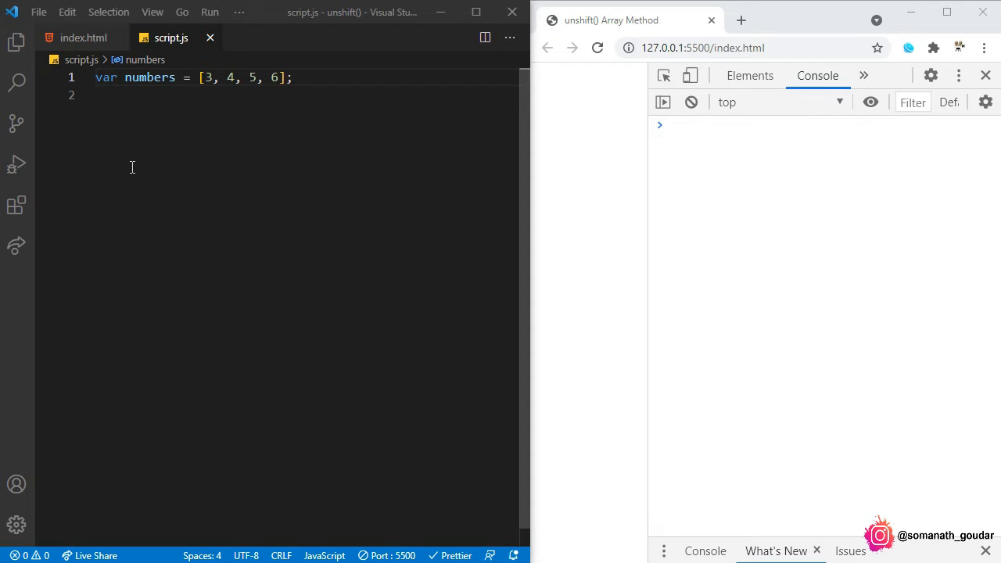
mouse_move(162, 184)
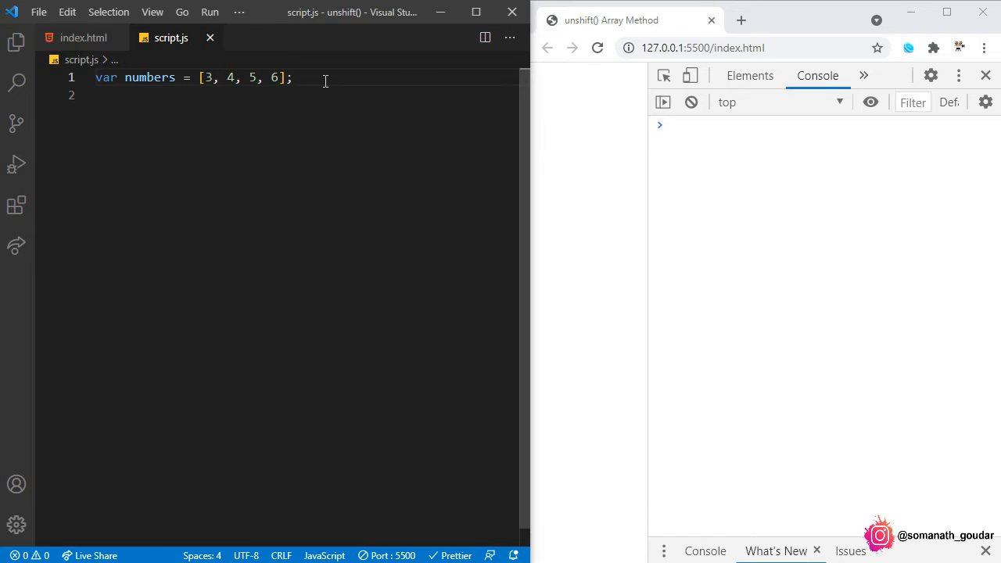
Step: Write numbers.unshift(0); on line 3 and console.log(numbers); on line 5
text(numbers.)
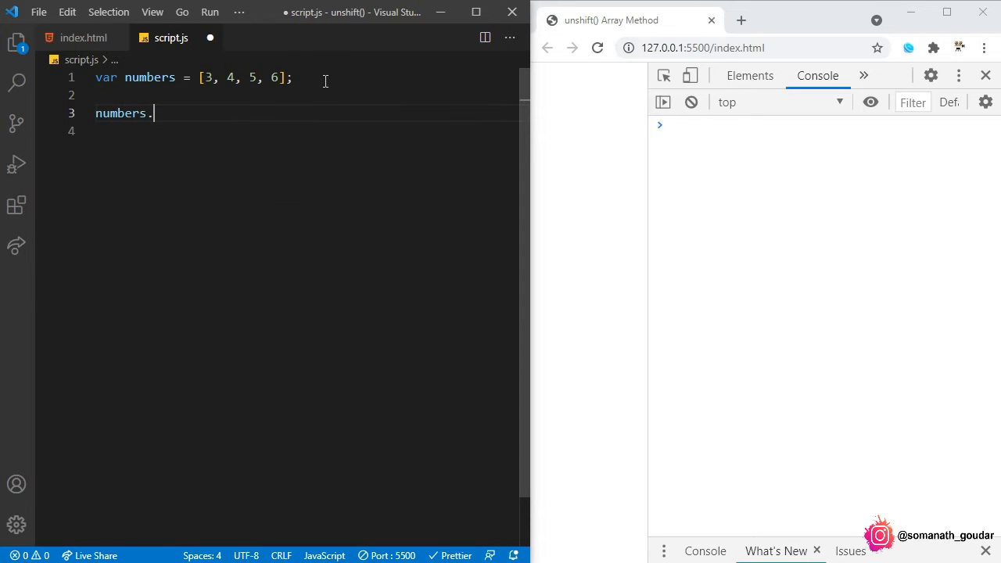
text(unshift(0);)
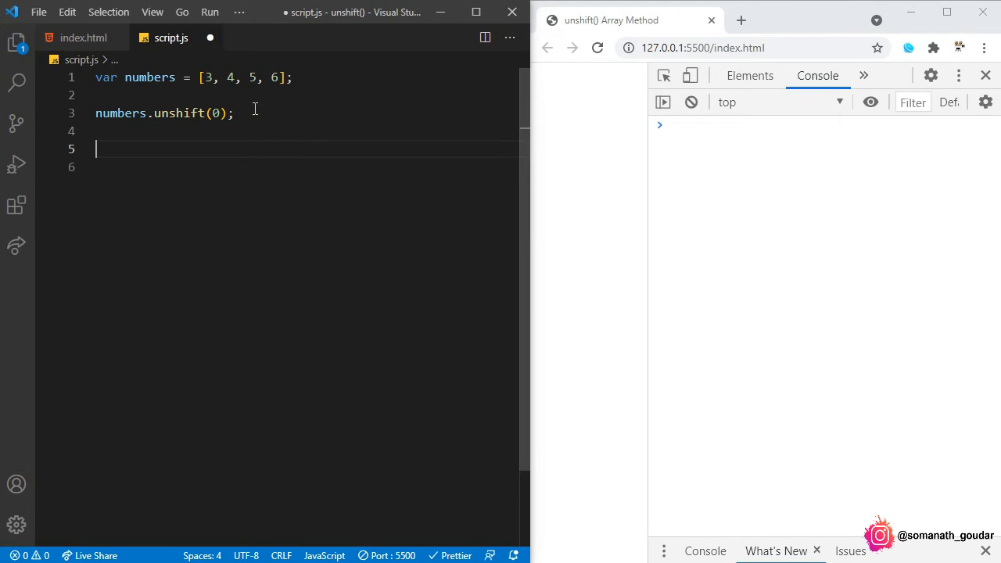
text(console.log();)
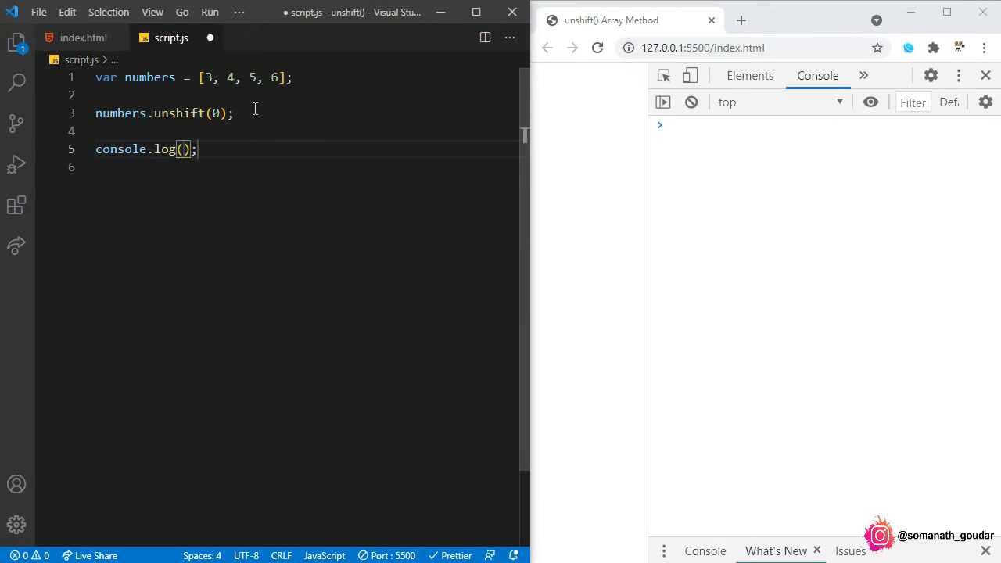
text(numbers)
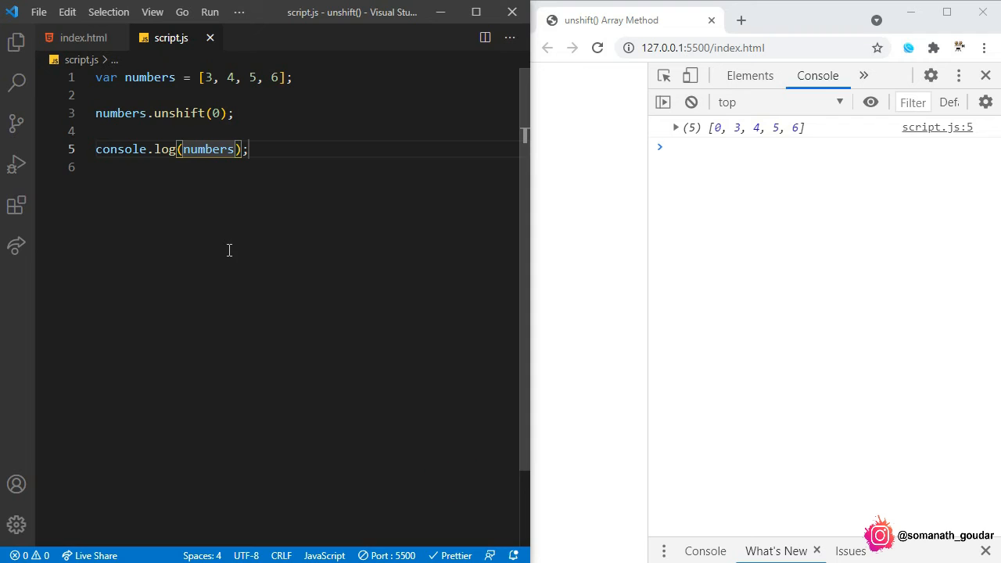
mouse_move(208, 149)
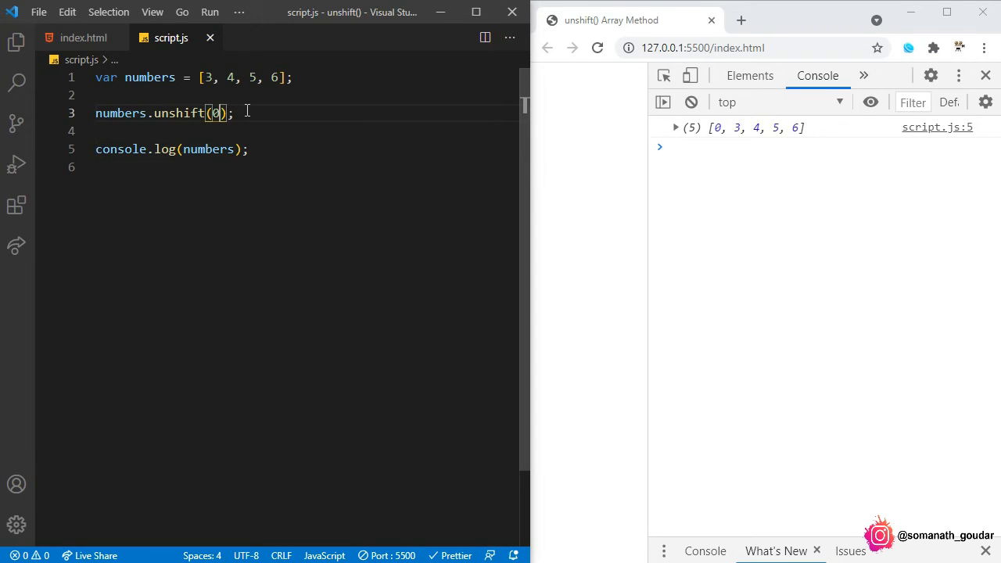
Step: Extend the call to numbers.unshift(0,1,2) and dismiss the parameter hint
text(,1)
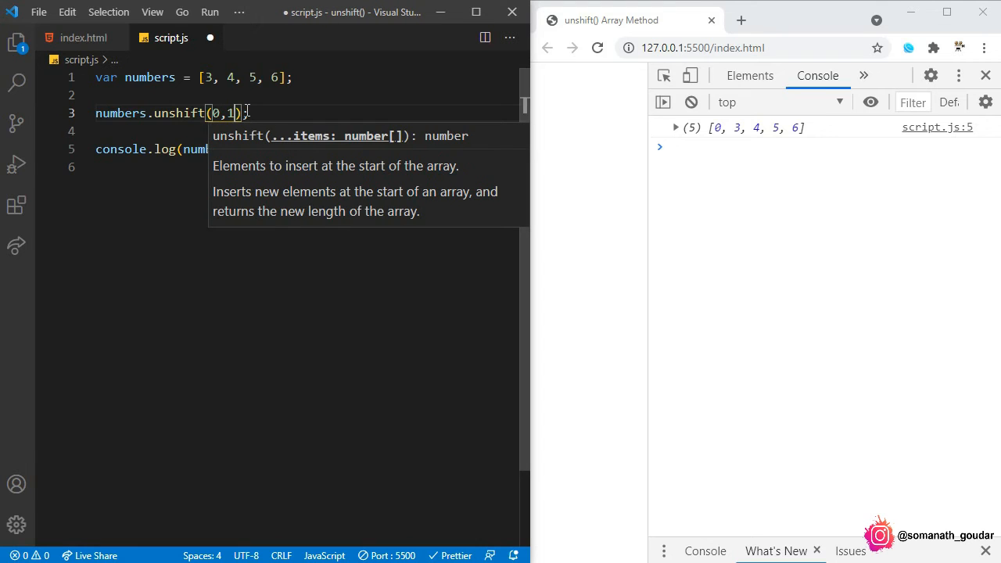
text(,2)
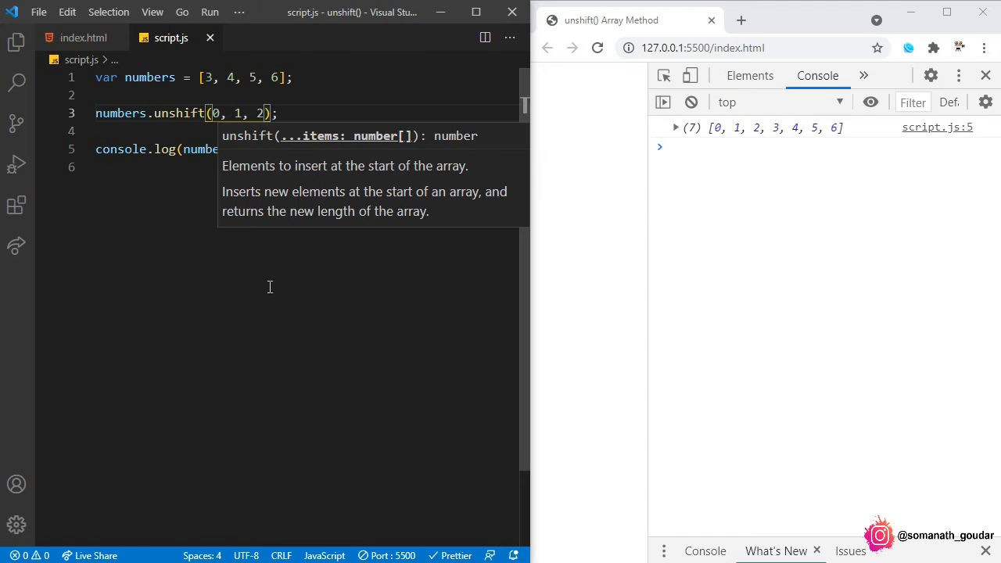
click(163, 101)
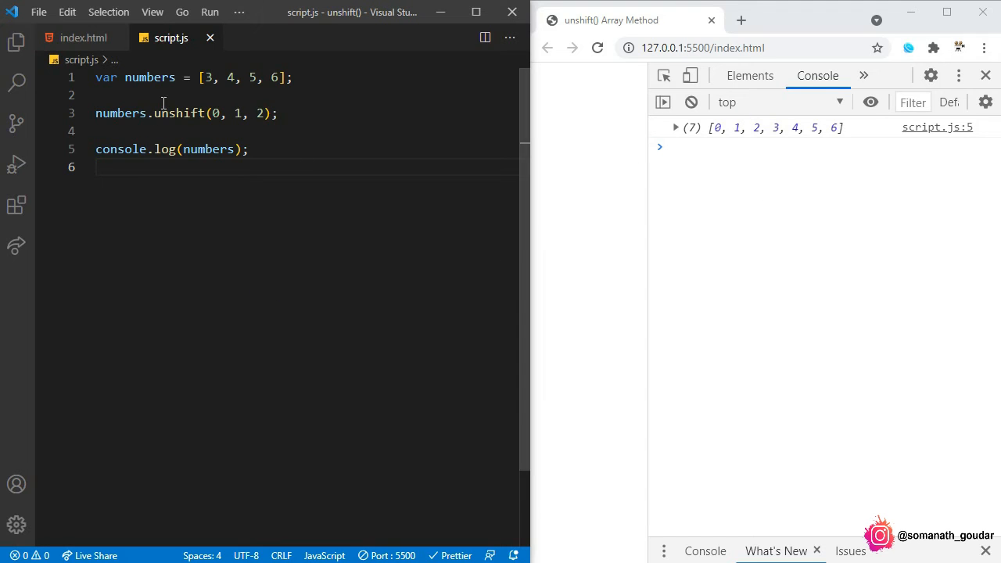
mouse_move(762, 144)
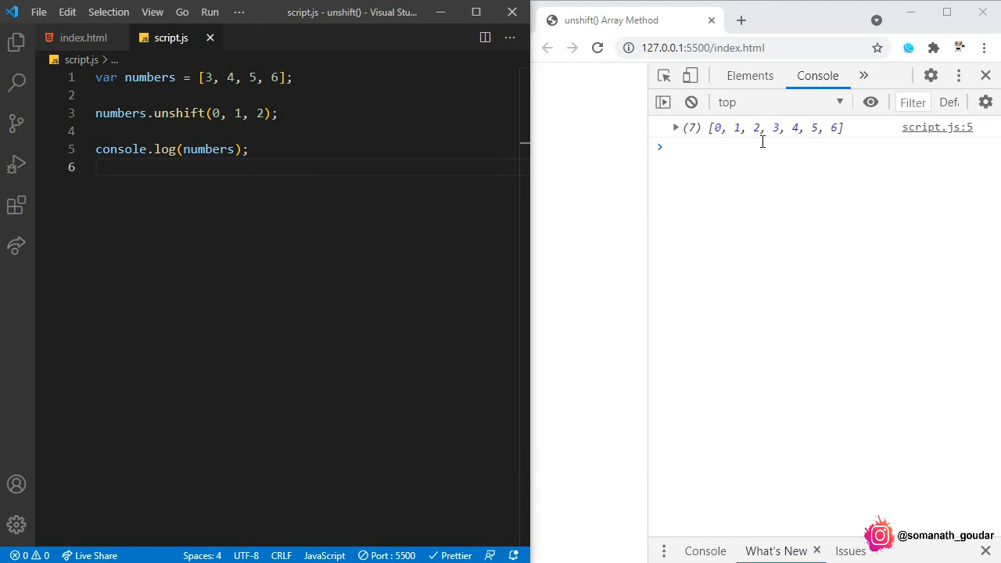
mouse_move(162, 206)
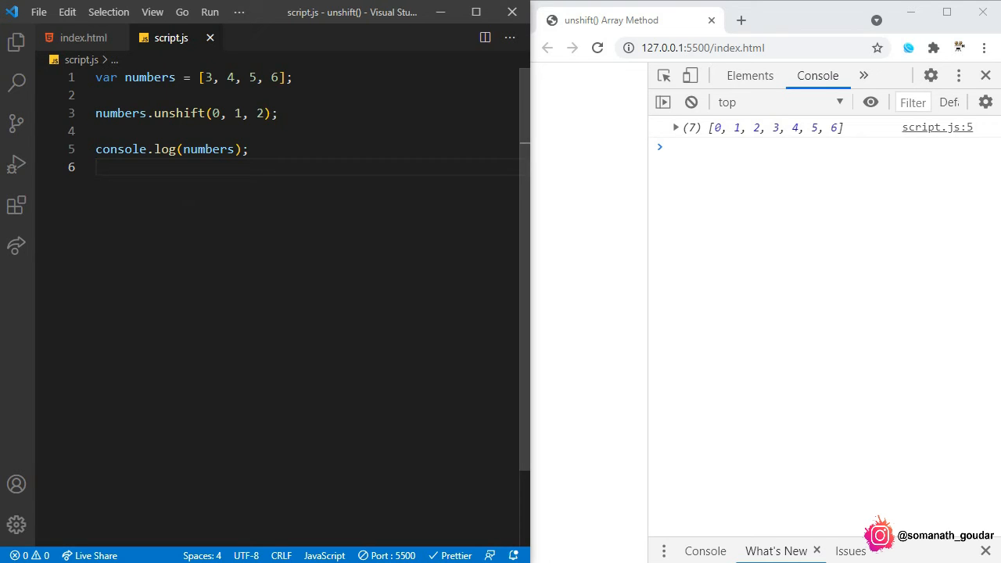
Step: Assign the unshift result to var x and add console.log(x); below the numbers log
text(c)
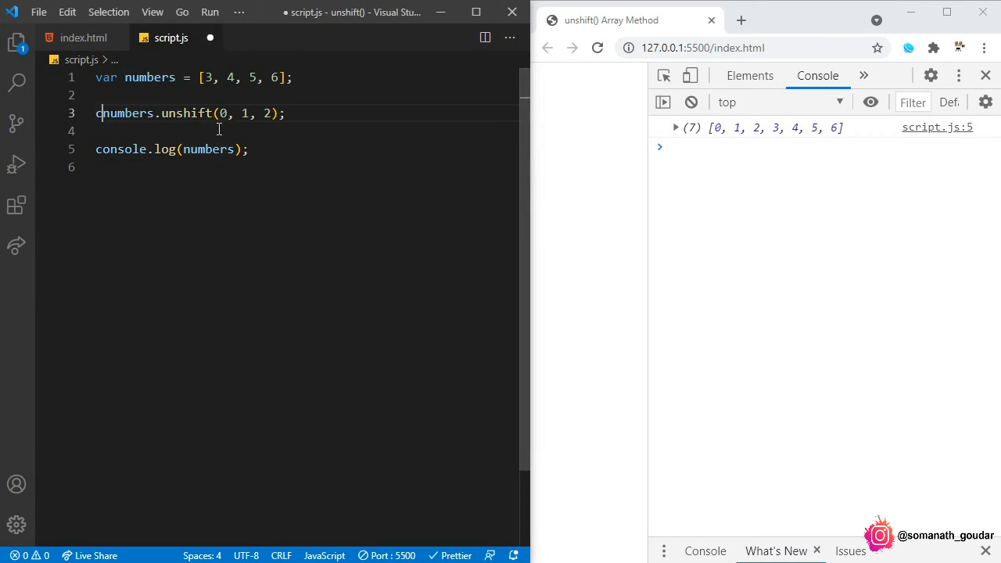
text(var x =)
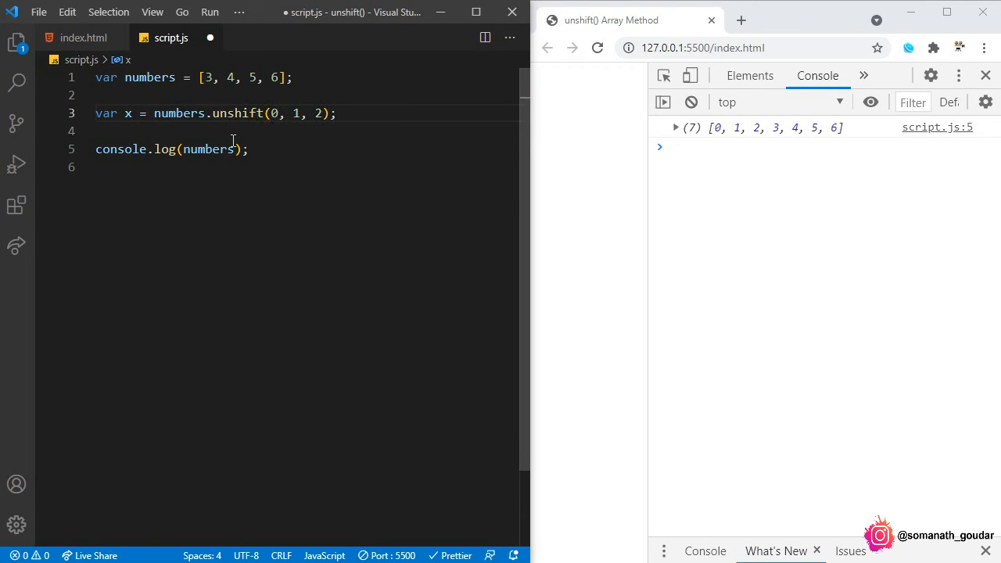
click(155, 114)
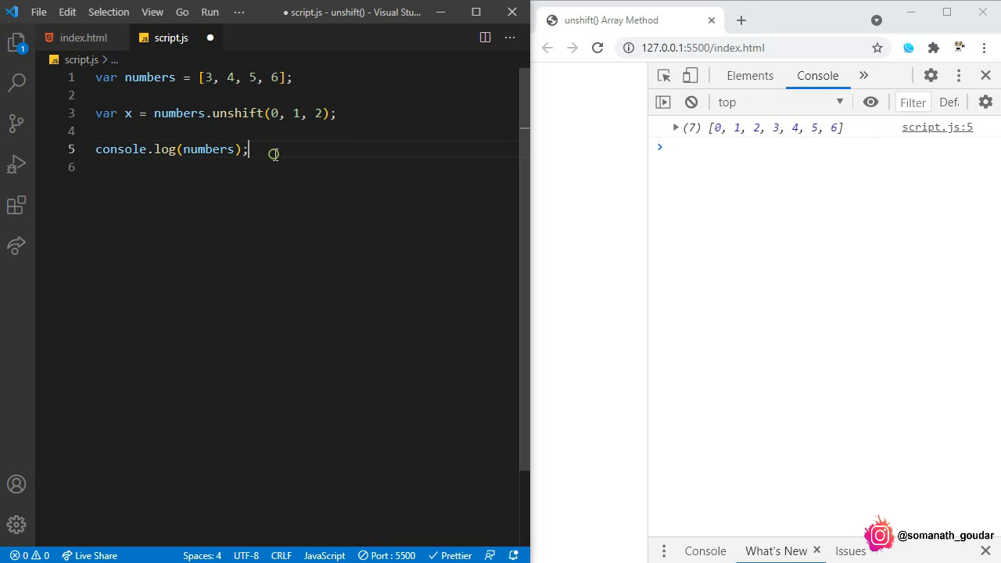
key(Enter)
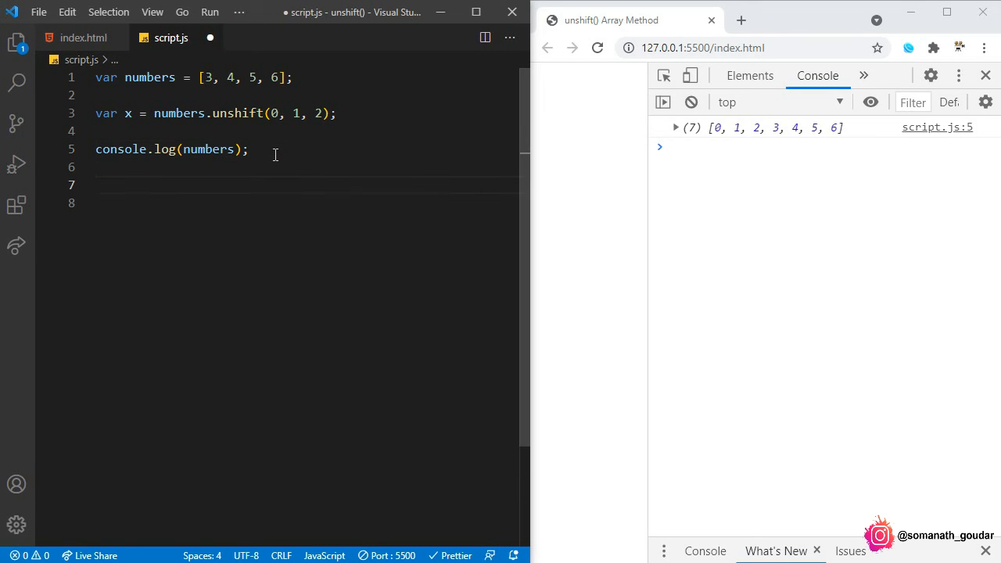
text(console.log(x);)
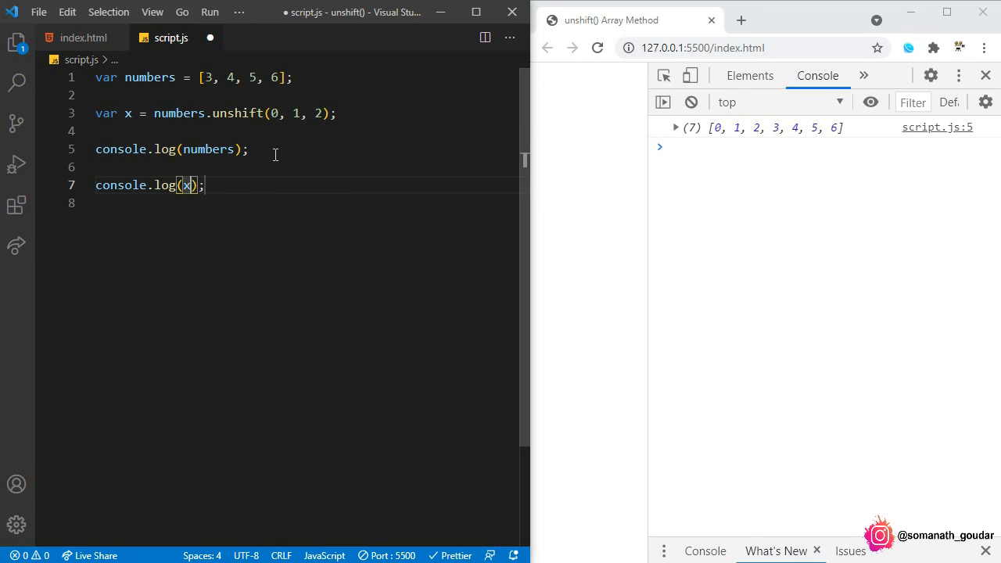